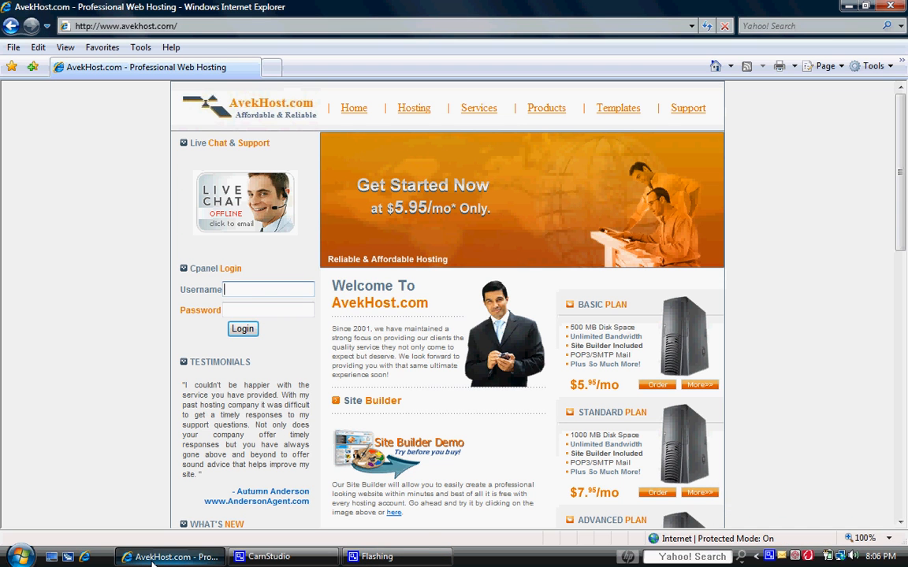
mouse_move(170, 557)
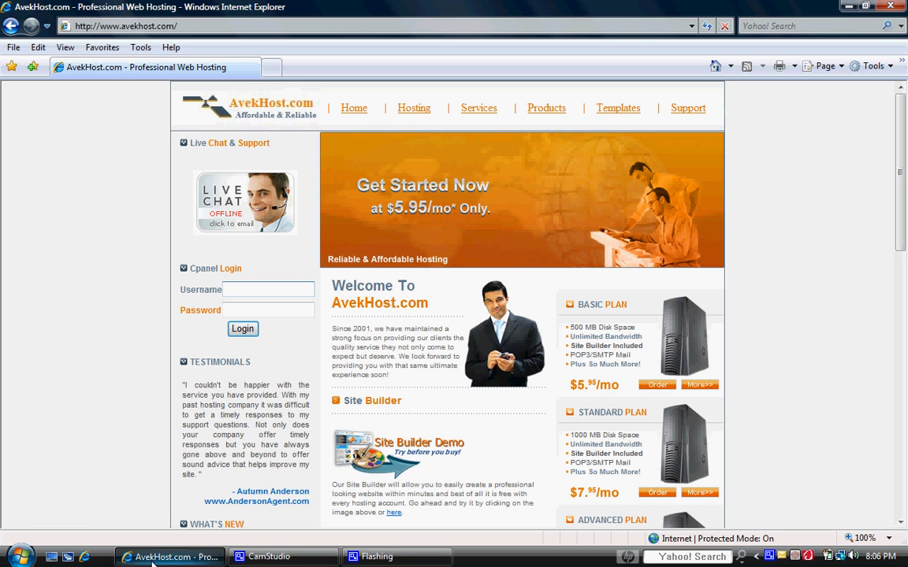
Step: Log in to cPanel with username 'demo' and the account password
left_click(268, 289)
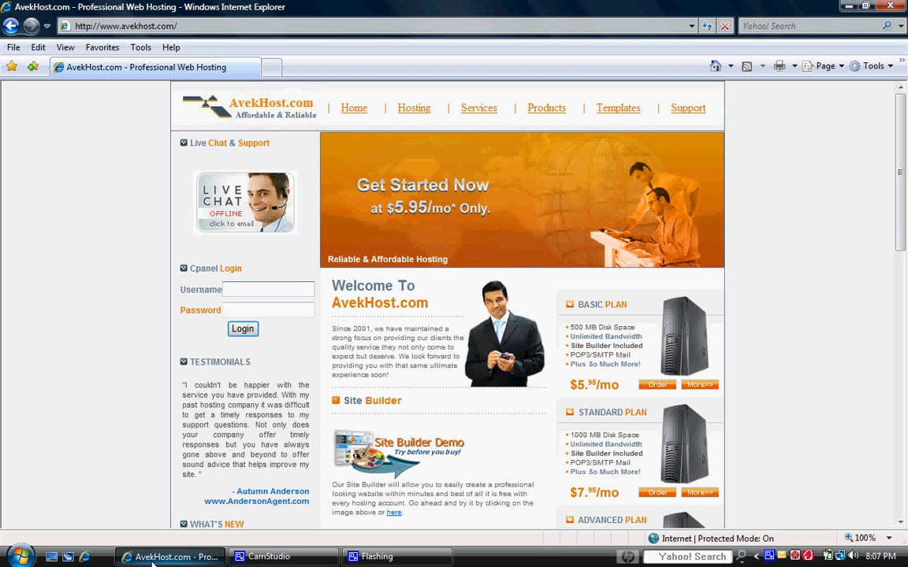
left_click(267, 289)
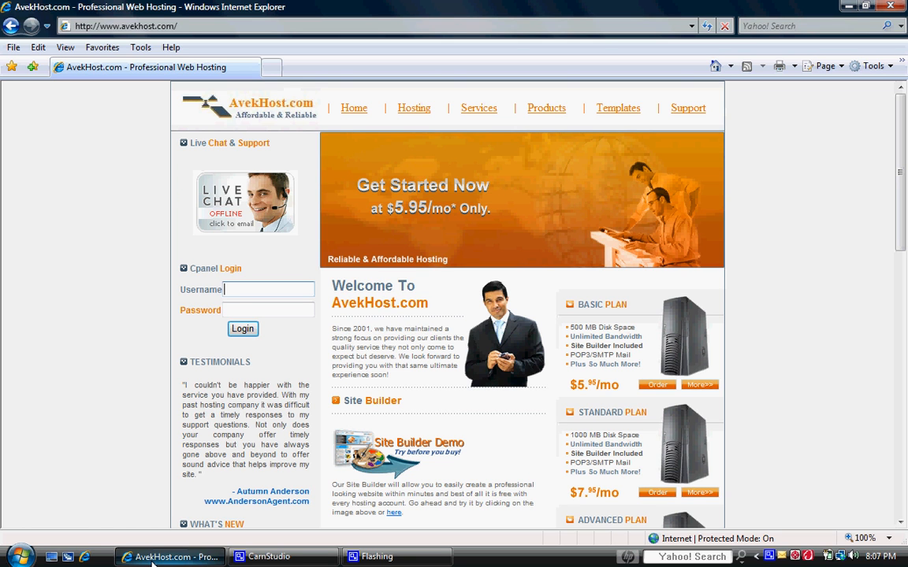
type("demo")
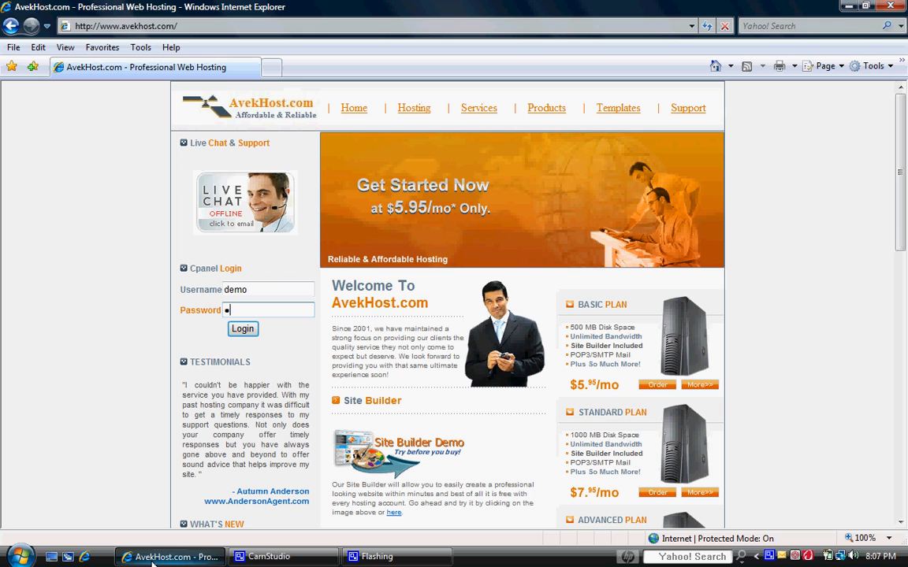
type("password")
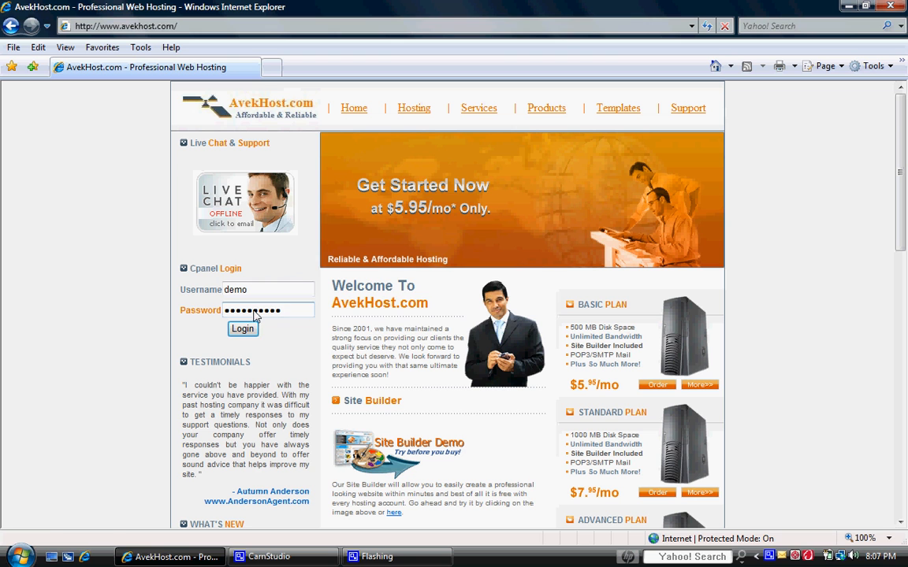
left_click(242, 329)
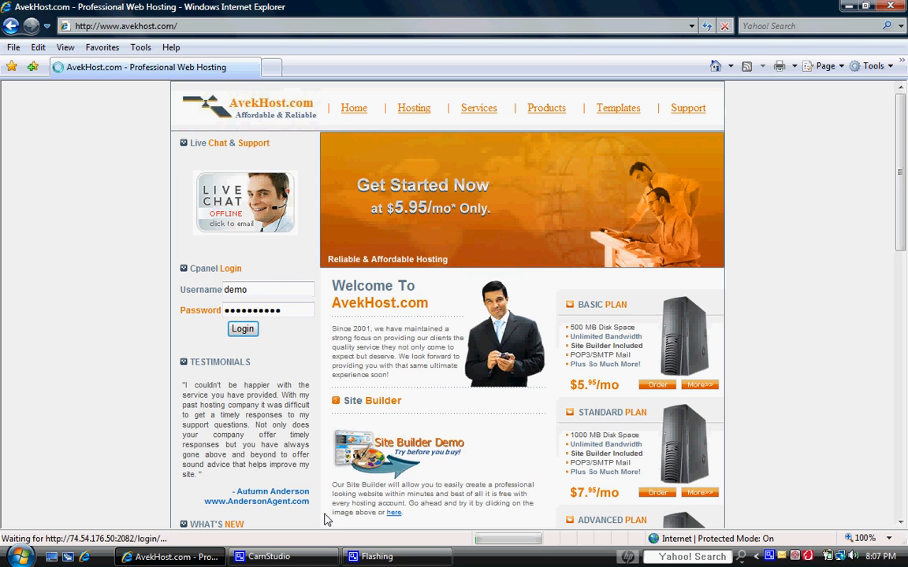
Step: Launch Fantastico De Luxe from the cPanel X home page's software section
left_click(242, 329)
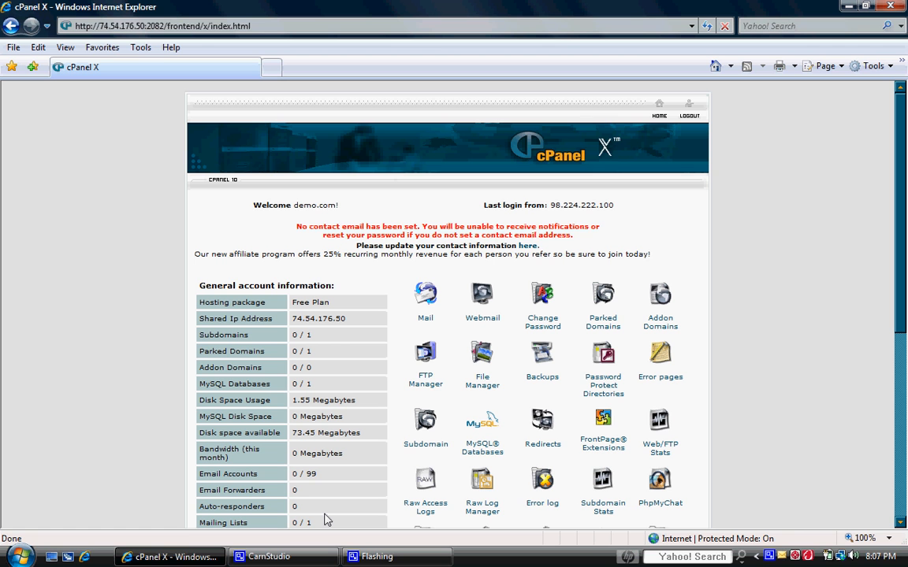
mouse_move(332, 518)
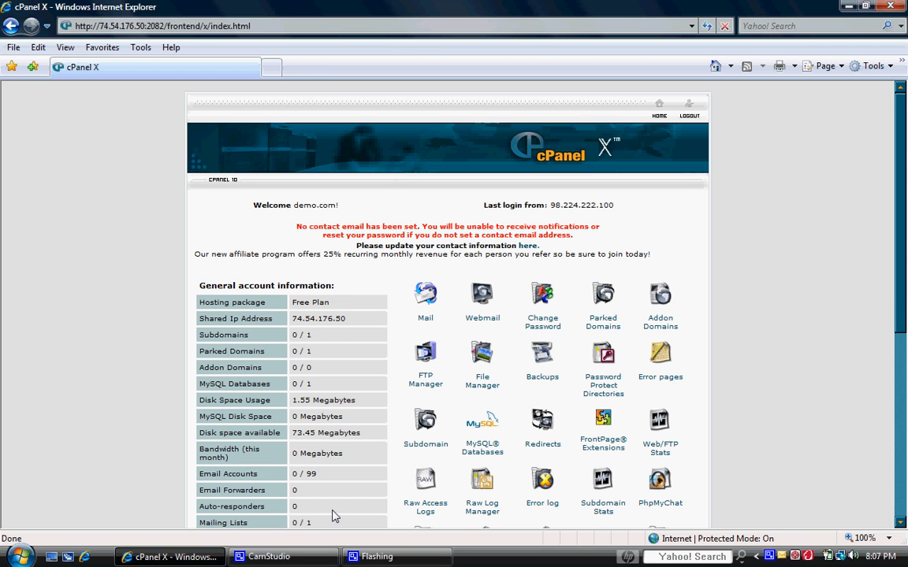
scroll("down", 3)
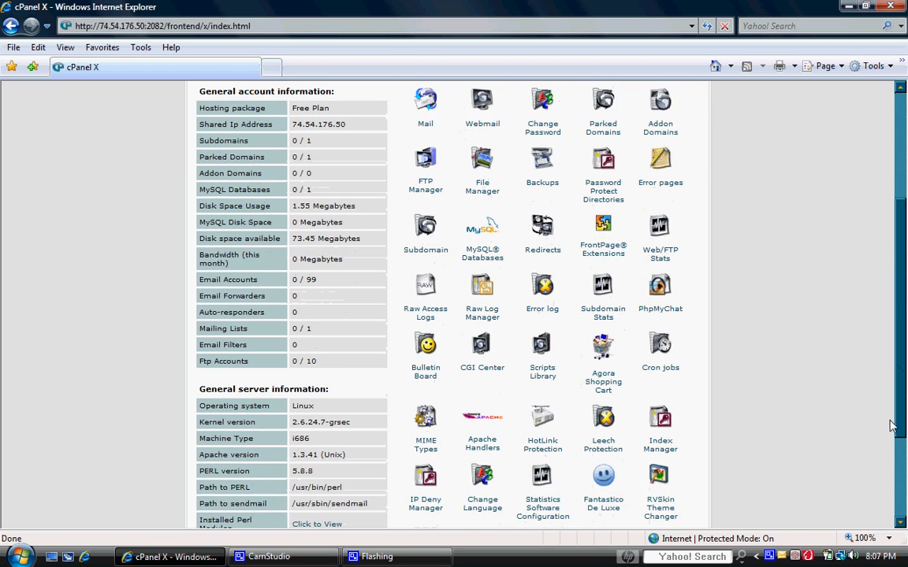
scroll("down", 3)
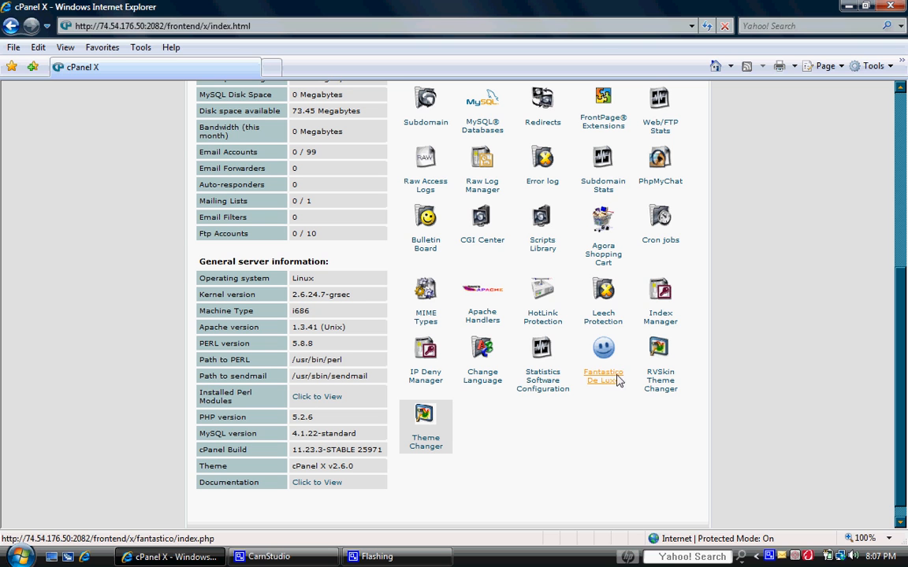
mouse_move(613, 384)
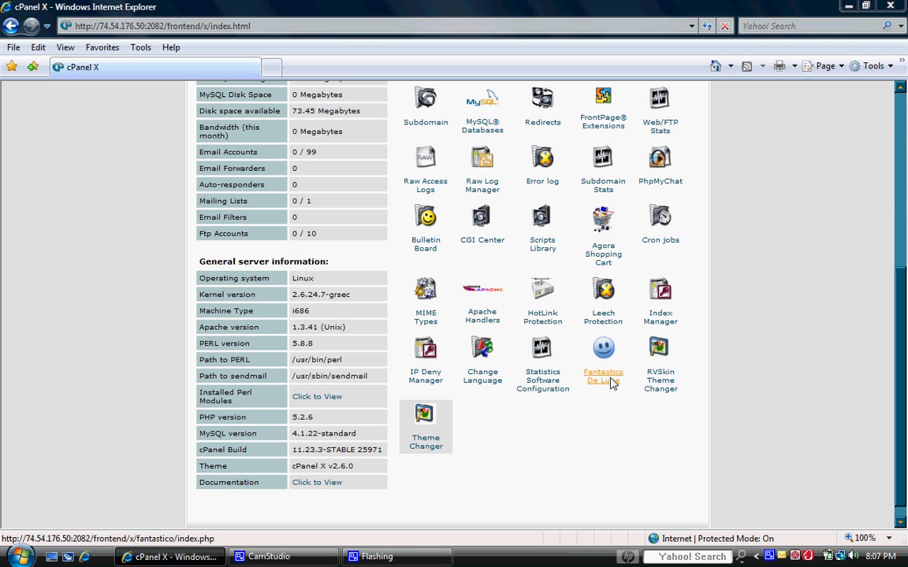
left_click(603, 354)
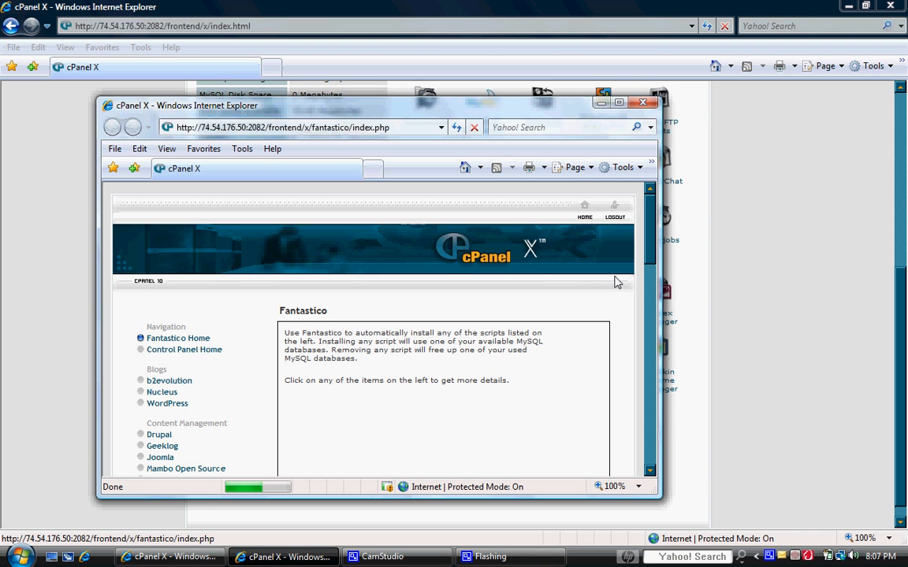
Step: Maximize the Fantastico window and bring the Blogs category of scripts into view
left_click(618, 102)
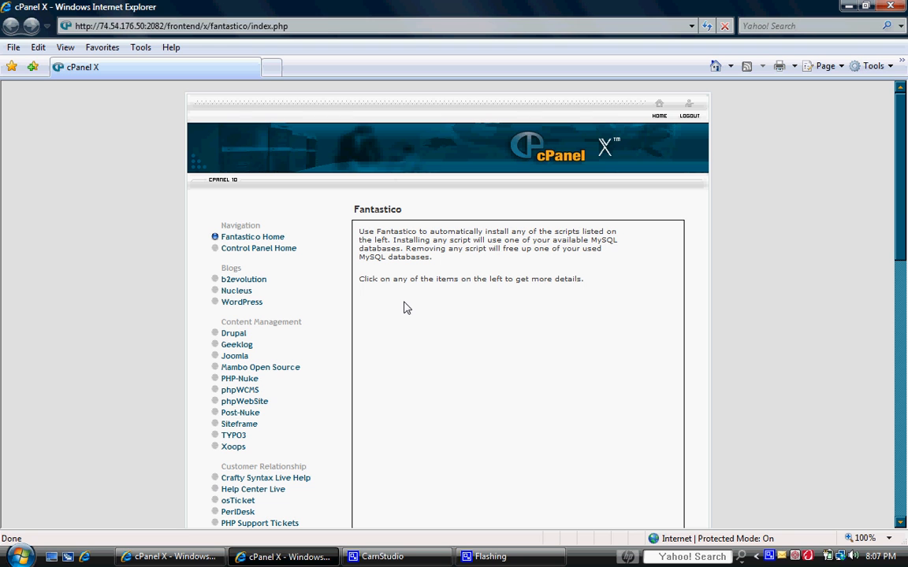
mouse_move(903, 180)
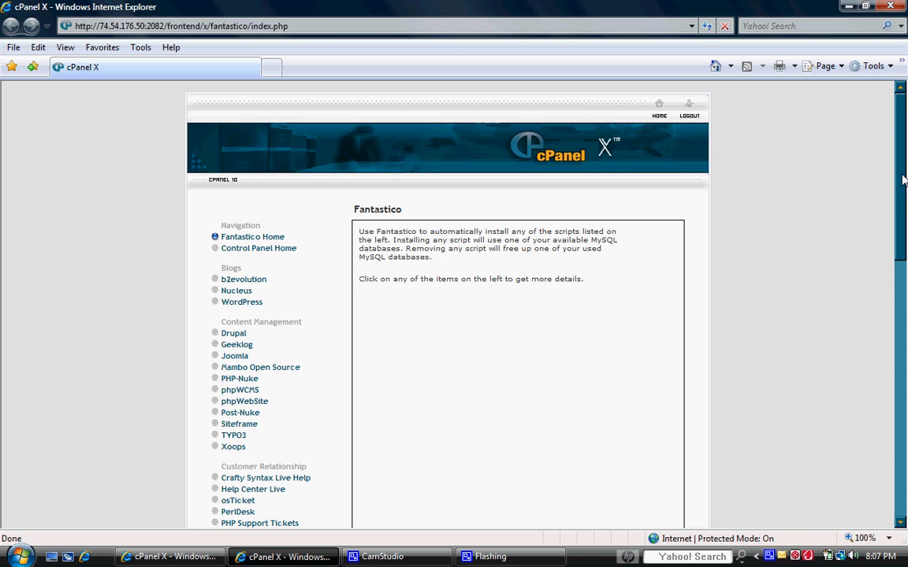
scroll("down", 3)
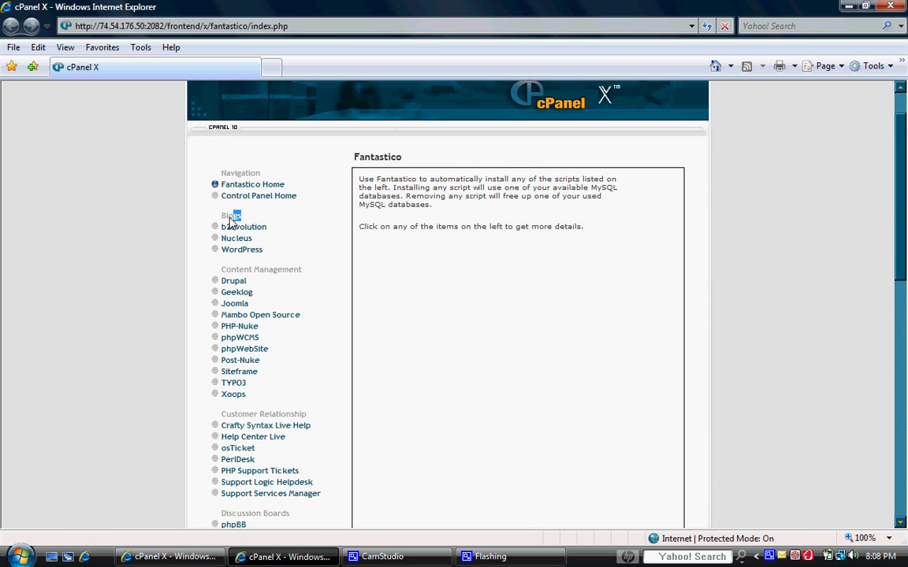
mouse_move(241, 249)
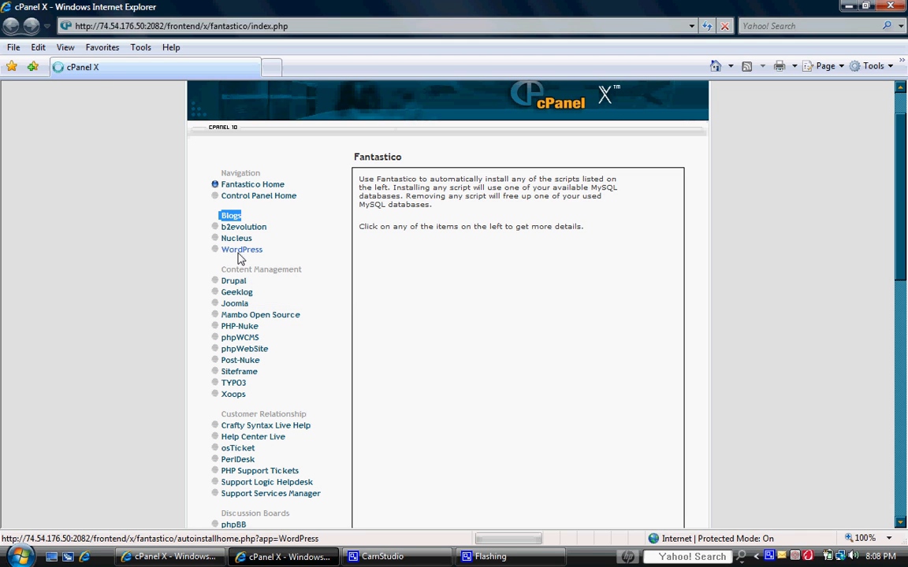
Step: Select WordPress under Blogs and start a New Installation (2.5.1)
left_click(241, 249)
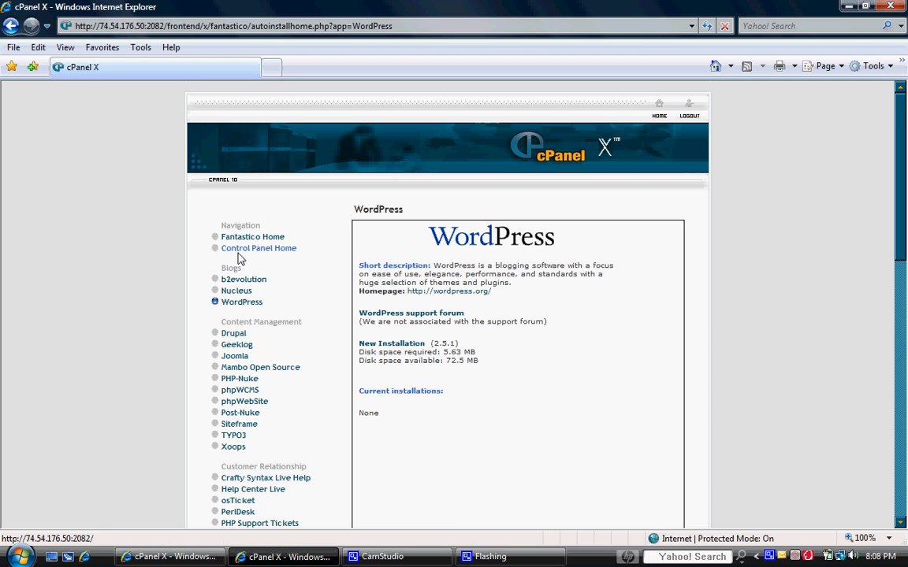
scroll("down", 3)
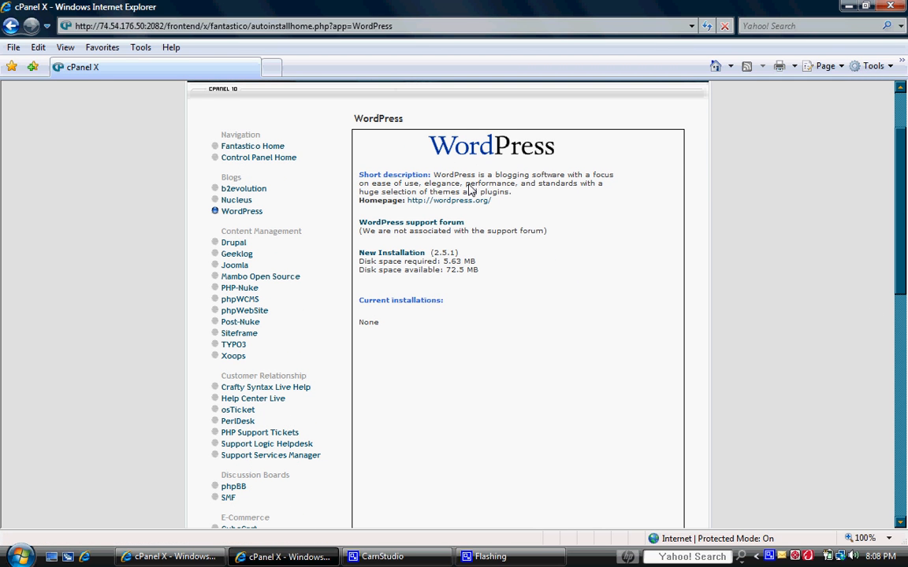
mouse_move(410, 227)
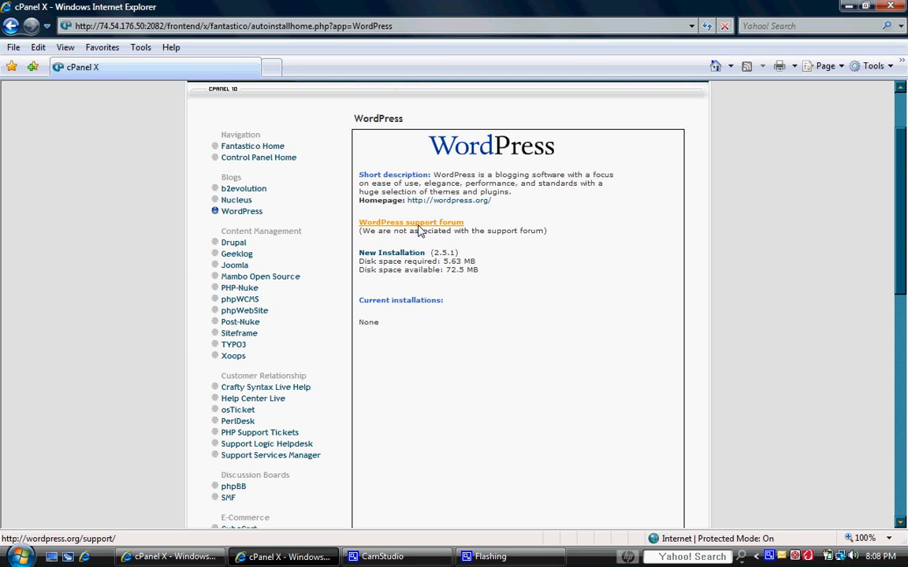
mouse_move(392, 253)
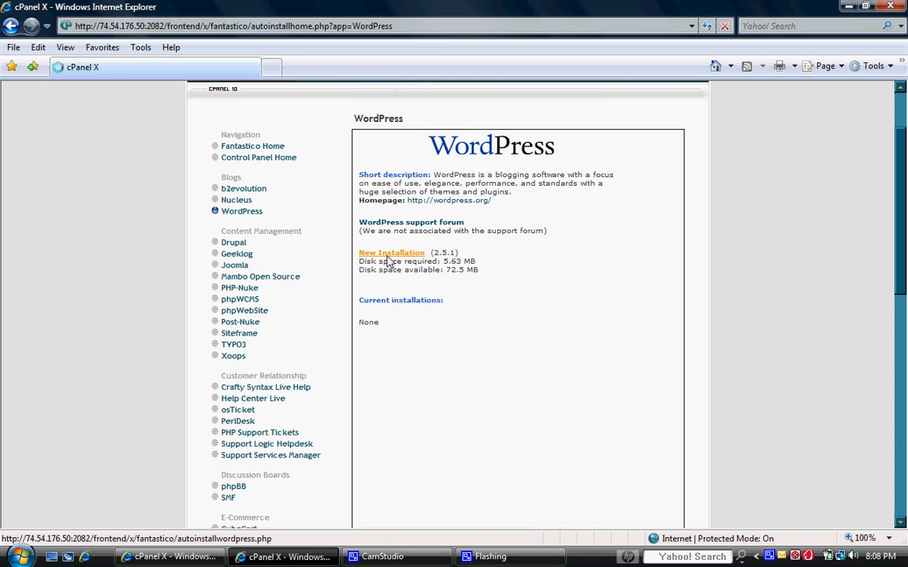
left_click(391, 252)
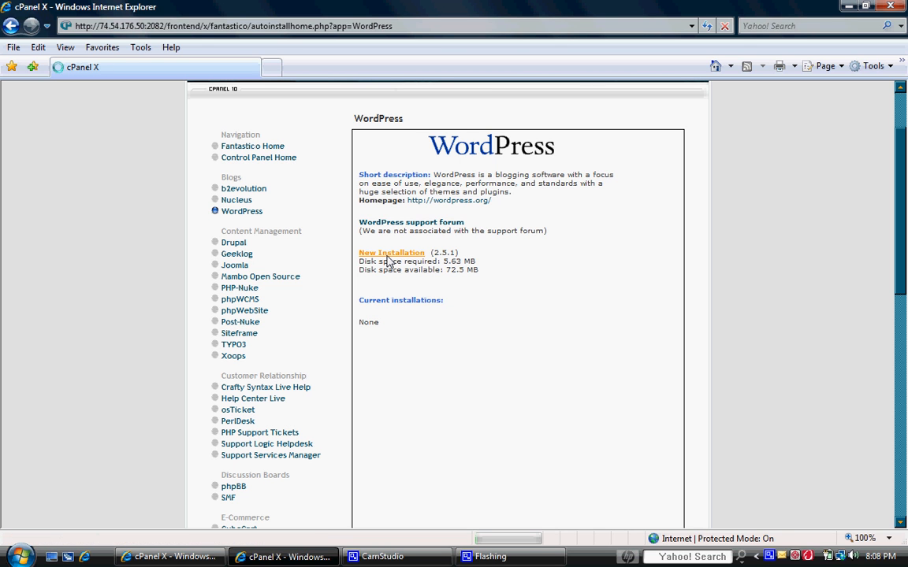
left_click(391, 252)
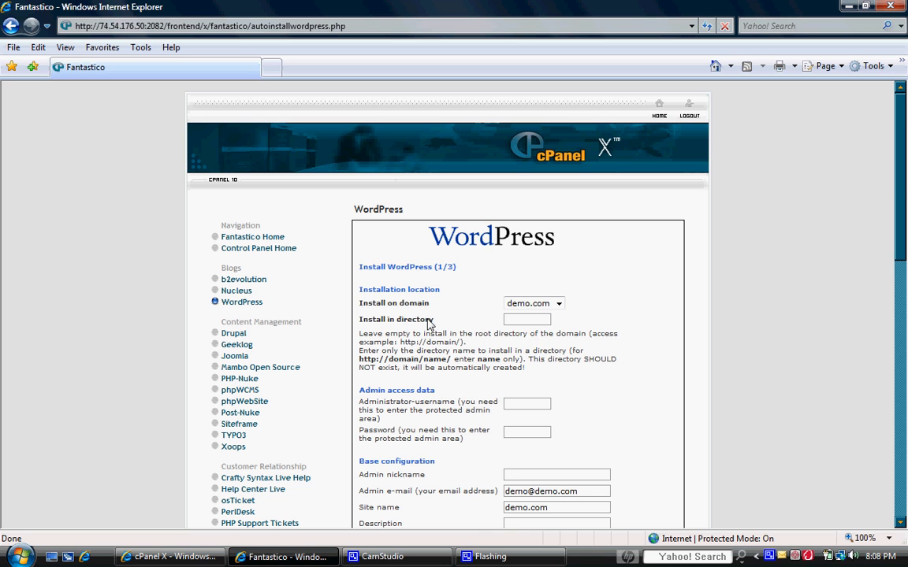
left_click(534, 303)
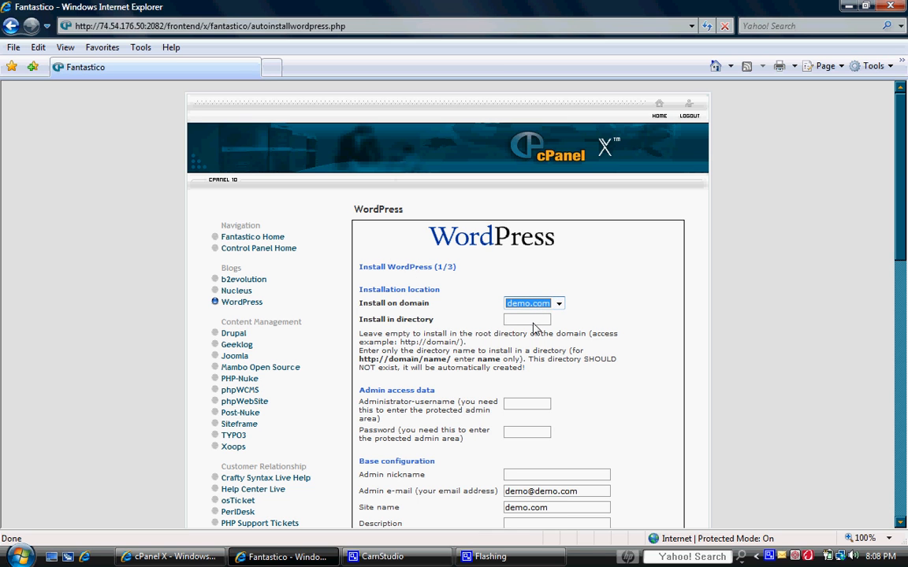
scroll("down", 3)
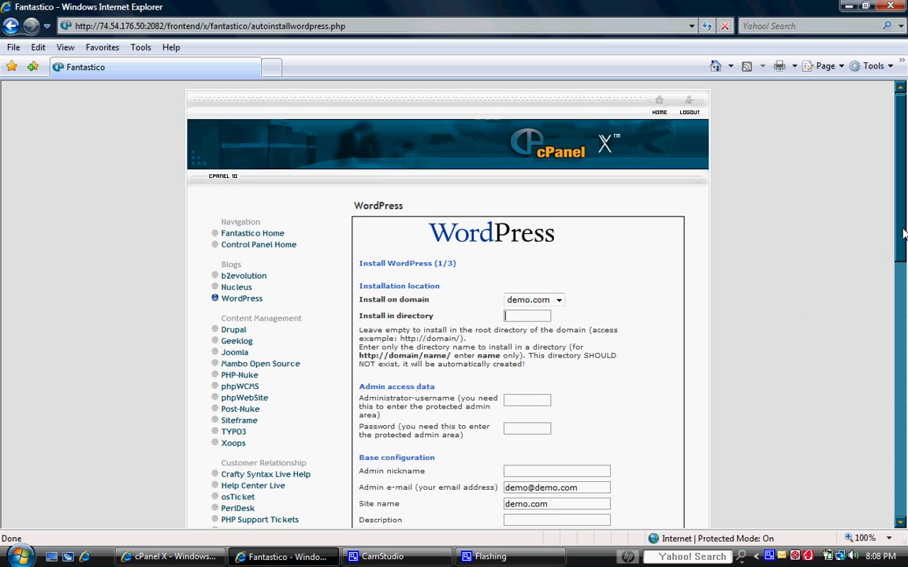
scroll("down", 3)
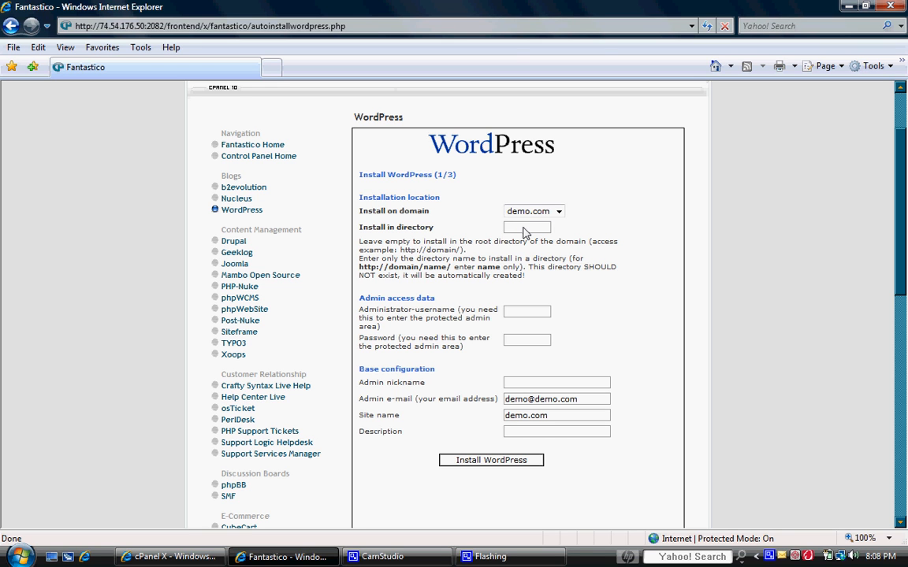
left_click(527, 227)
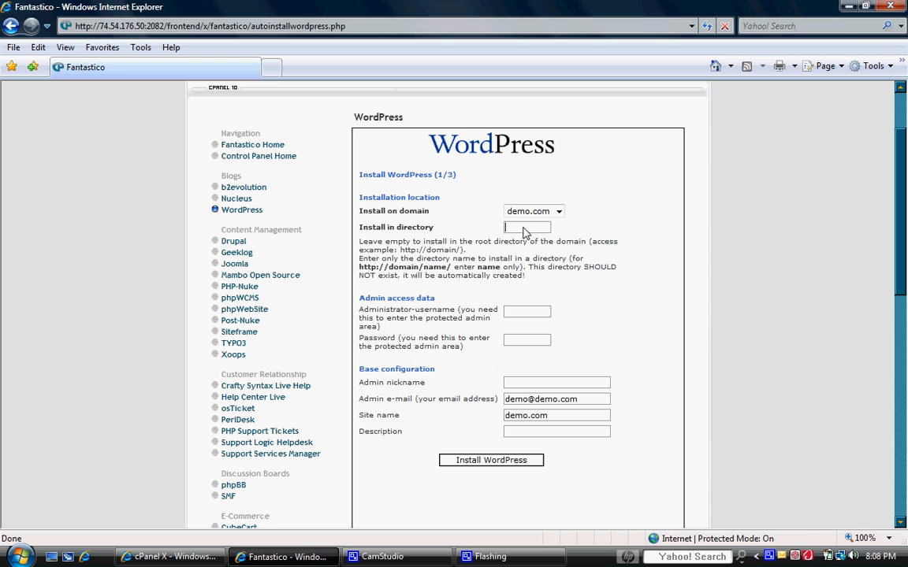
type("blog")
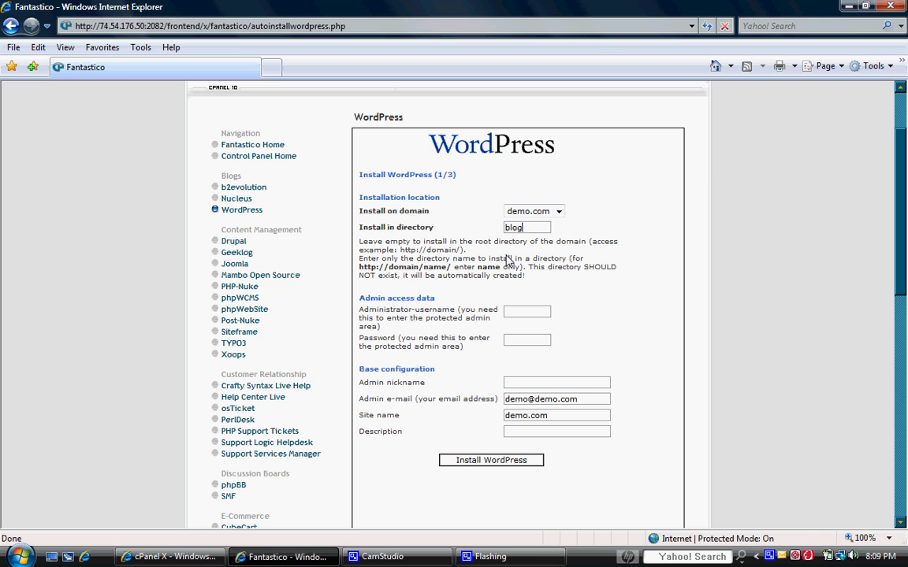
mouse_move(516, 290)
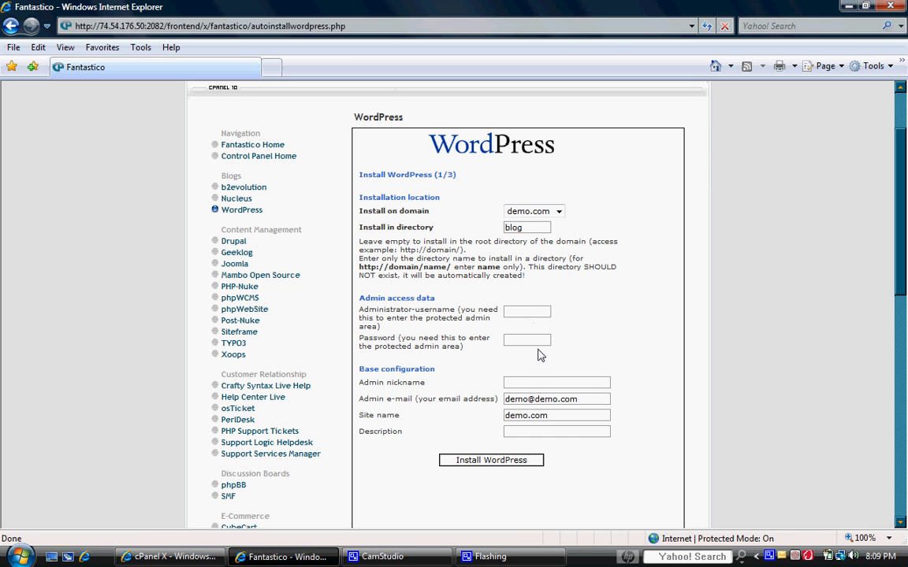
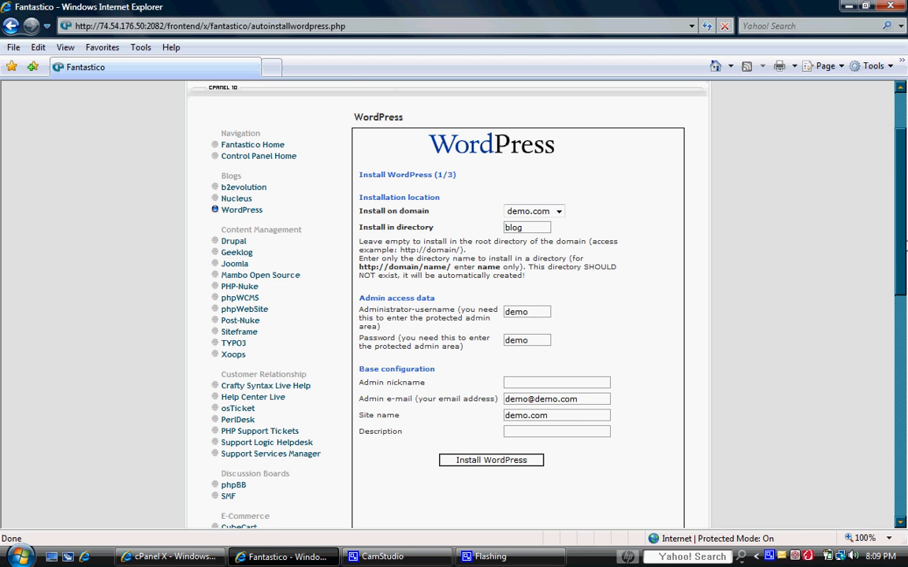
Step: Set admin nickname 'Michael' and site description 'Demo V', then submit the install details
scroll("down", 3)
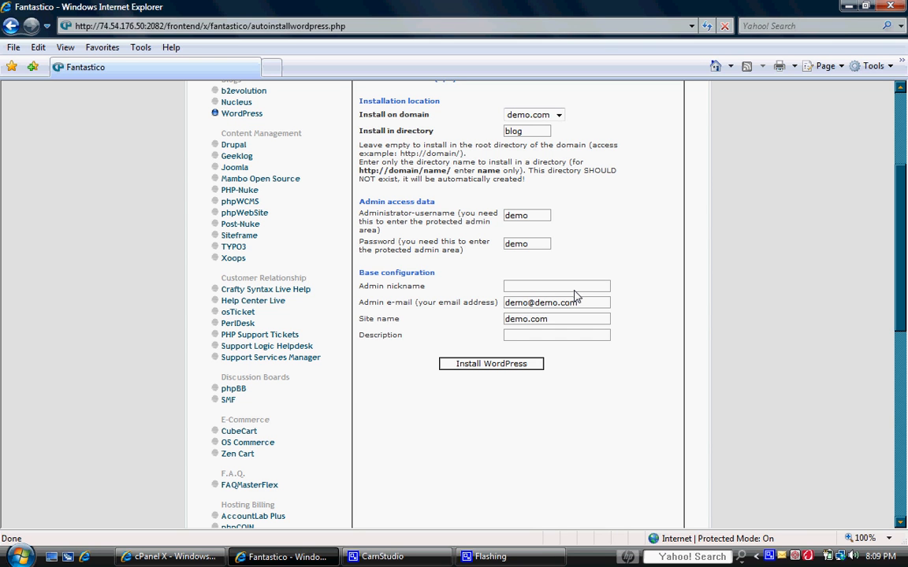
left_click(556, 286)
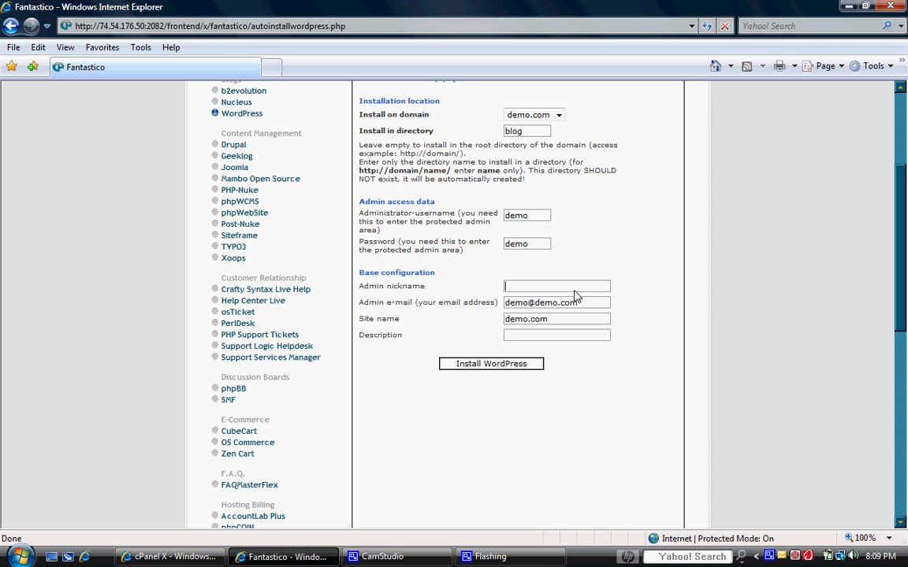
type("Demo")
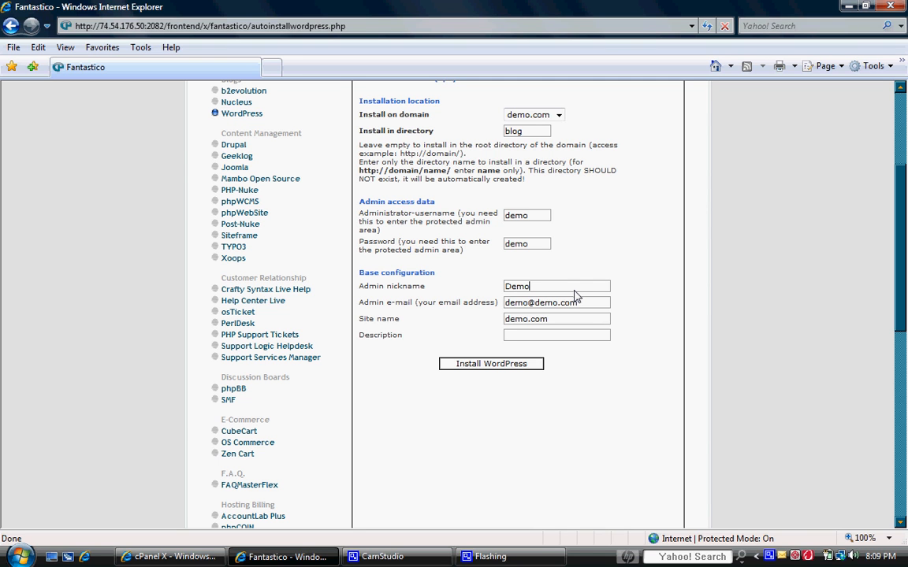
type("Mich")
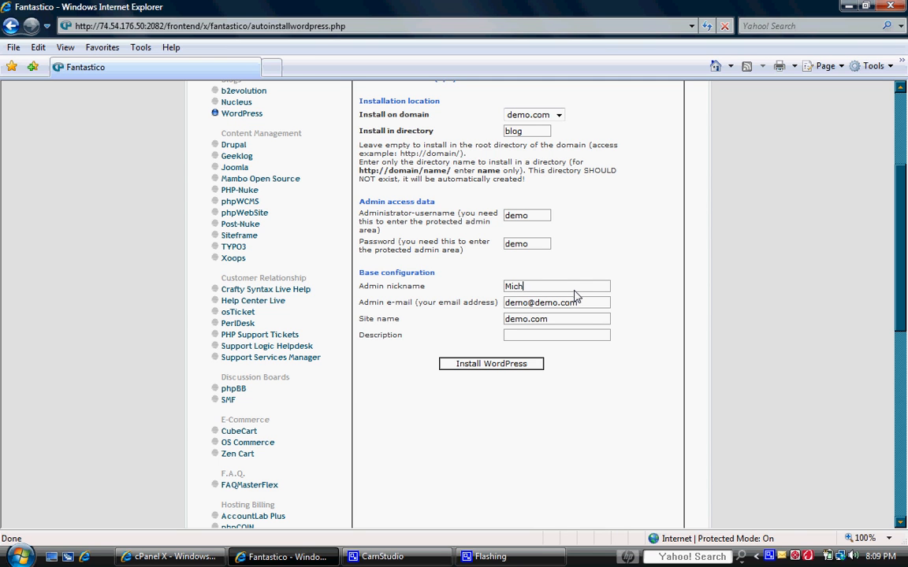
type("ael")
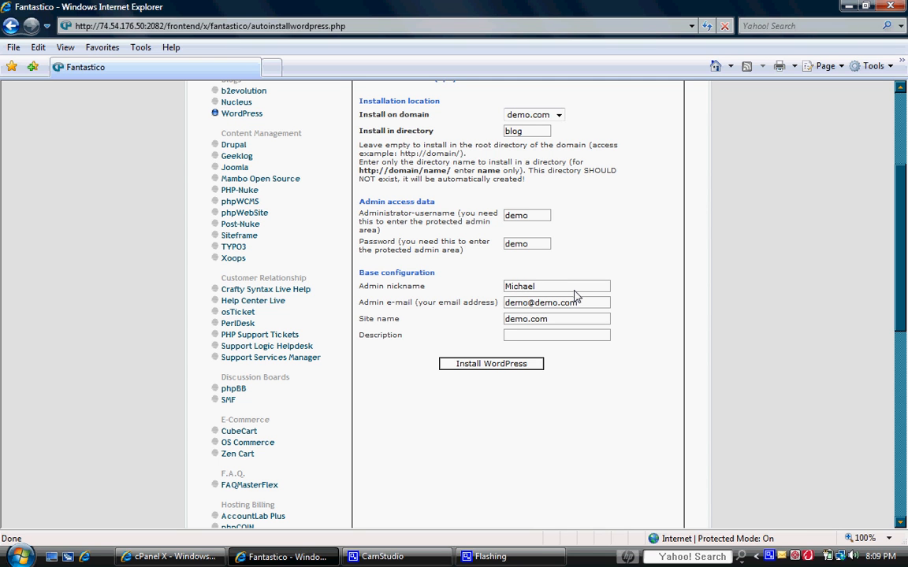
left_click(556, 286)
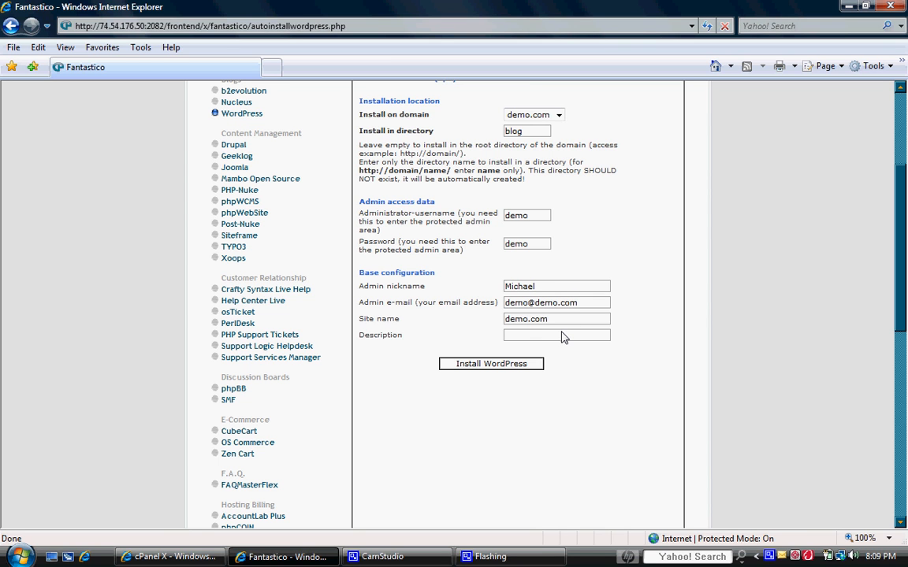
left_click(555, 334)
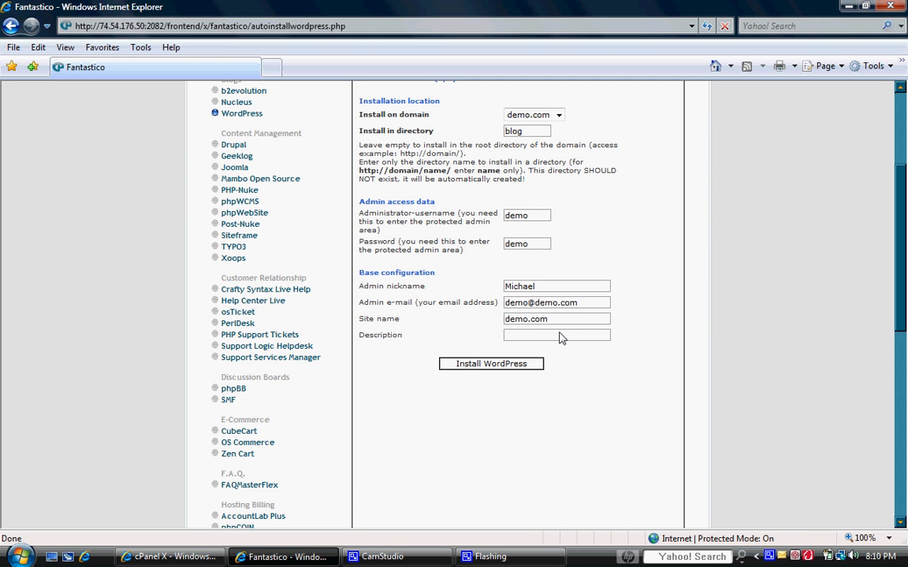
type("Demo V")
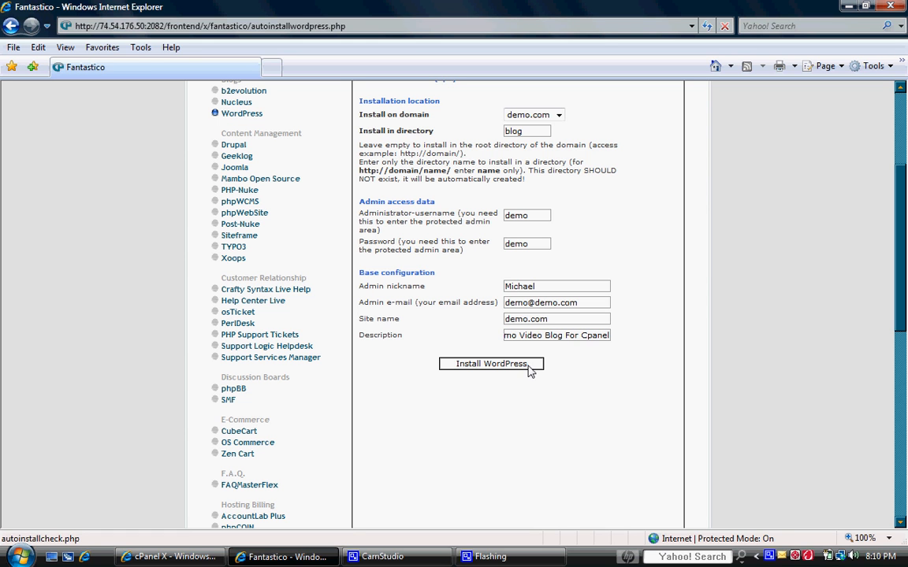
left_click(491, 363)
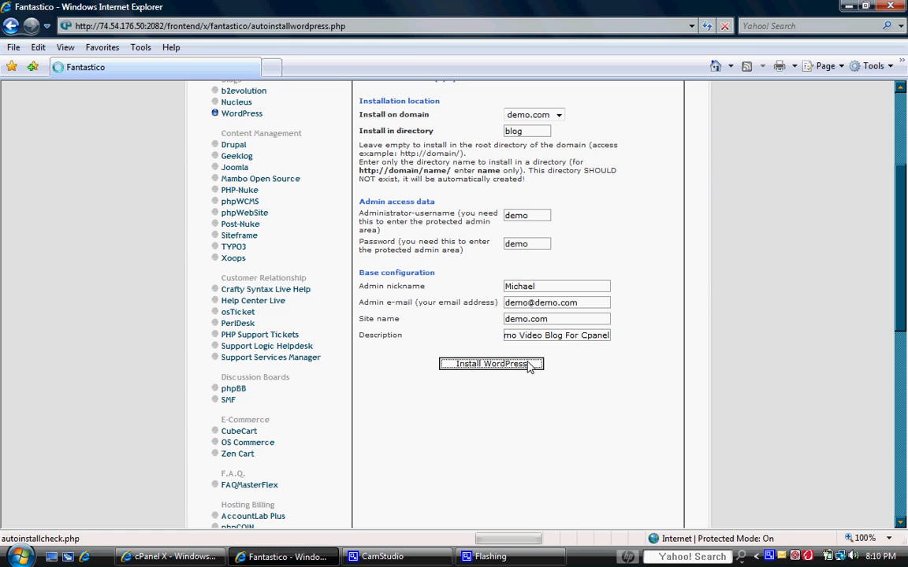
Step: Approve the database and MySQL user creation on step 2/3 and finish the WordPress installation
left_click(491, 364)
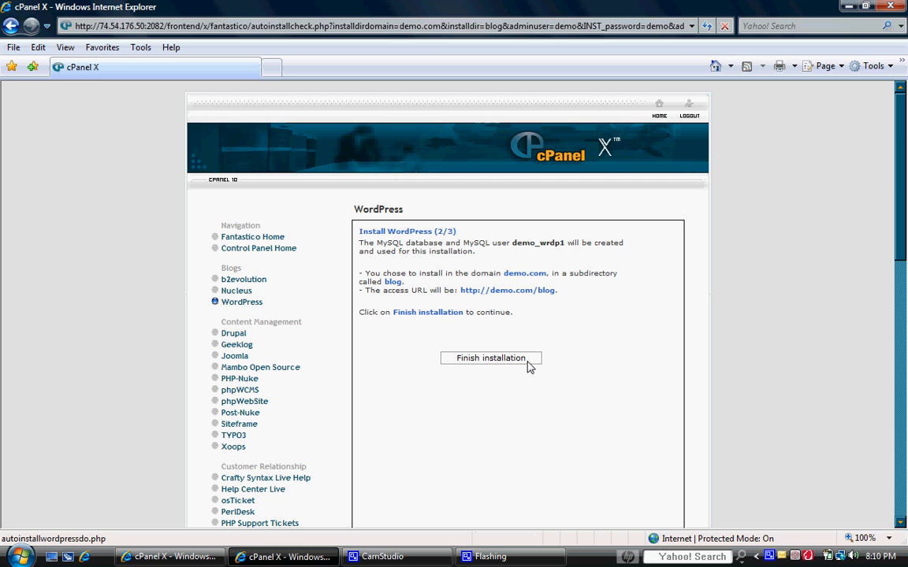
mouse_move(428, 235)
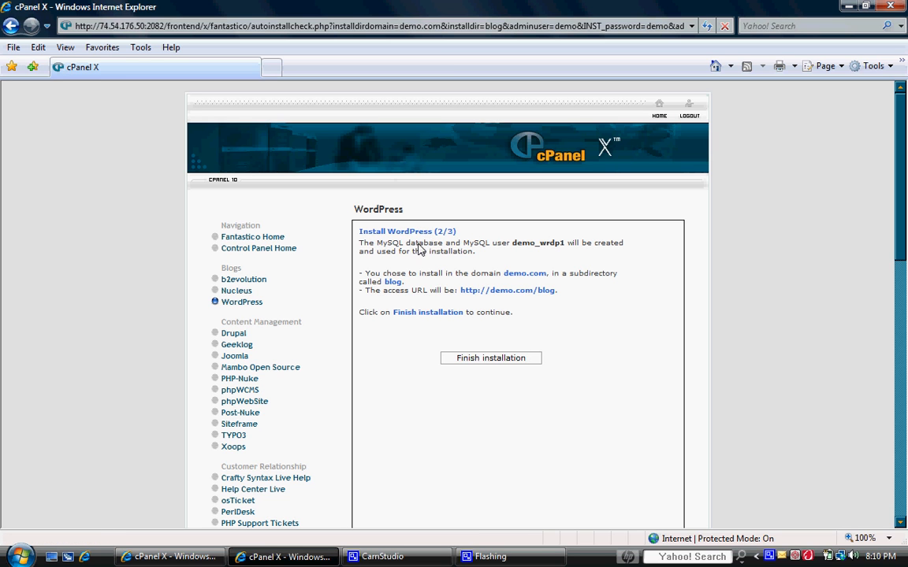
left_click_drag(404, 242, 488, 243)
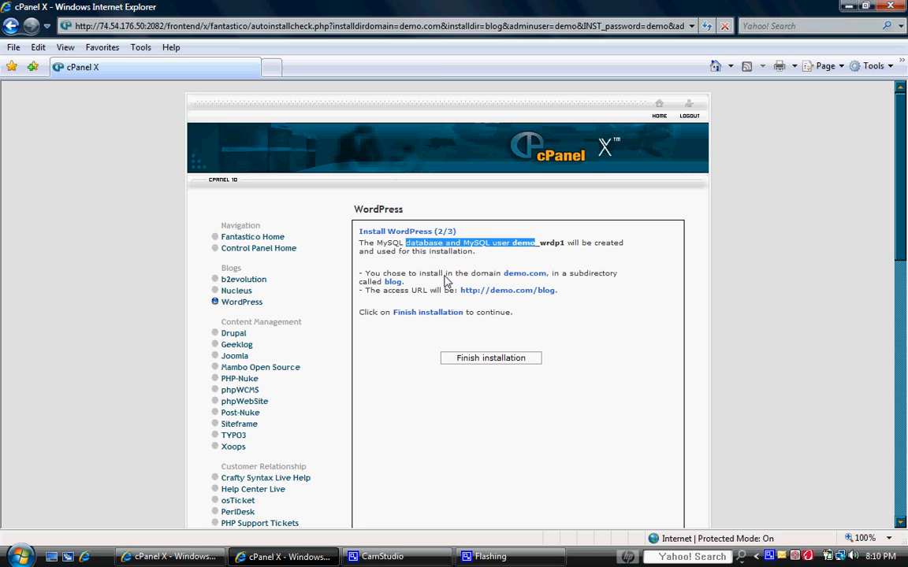
mouse_move(488, 379)
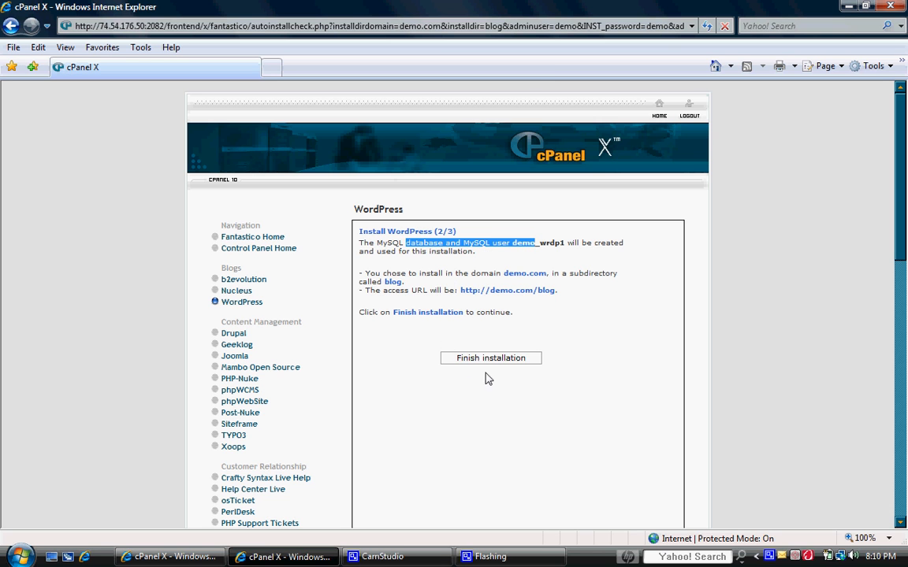
left_click(490, 357)
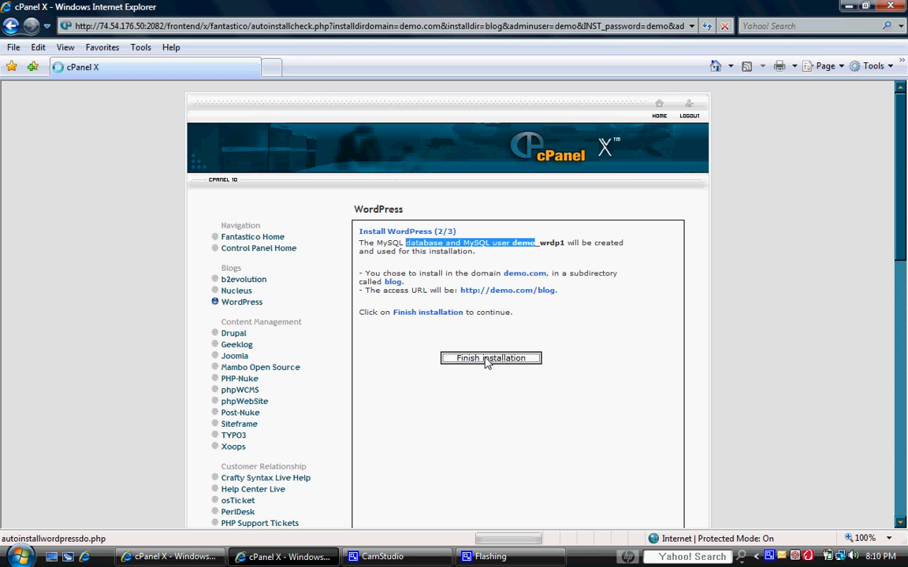
left_click(490, 358)
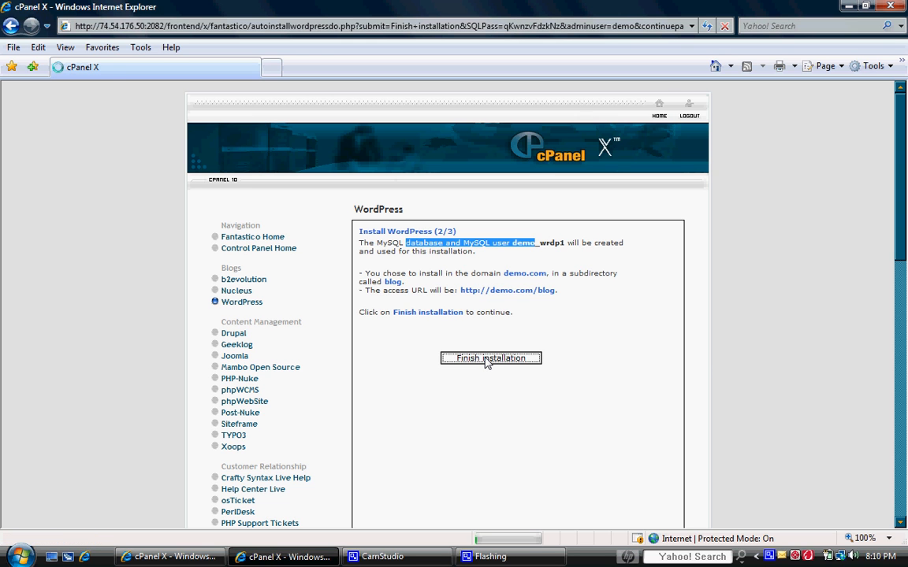
left_click(490, 358)
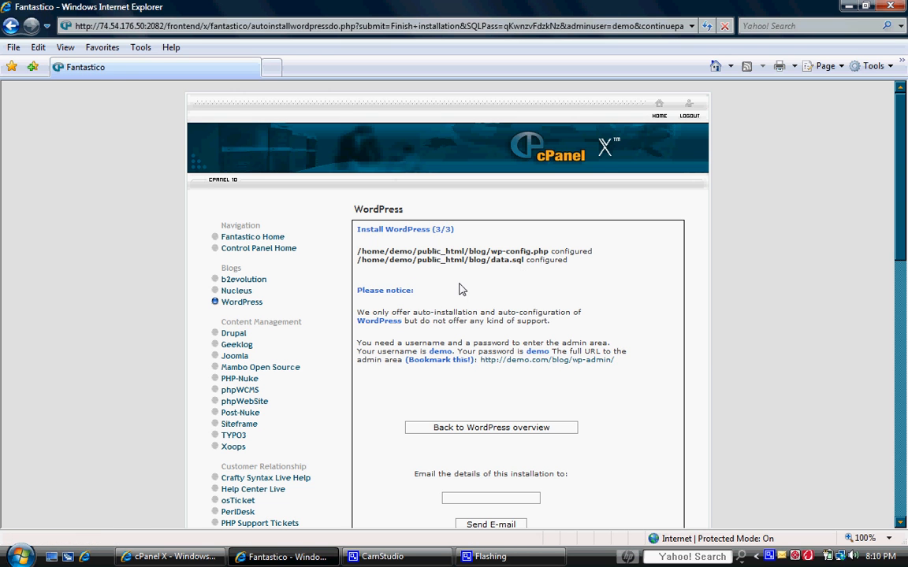
double_click(519, 251)
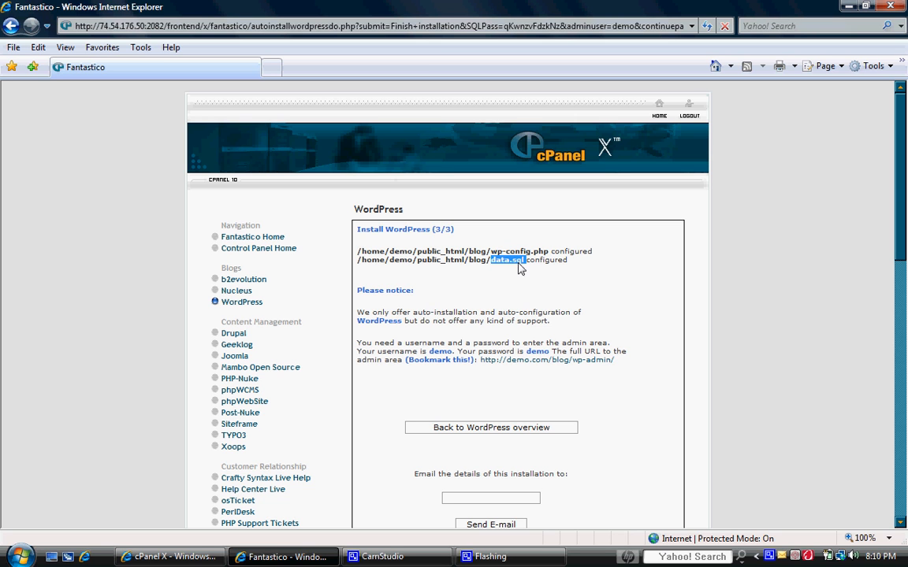
mouse_move(394, 247)
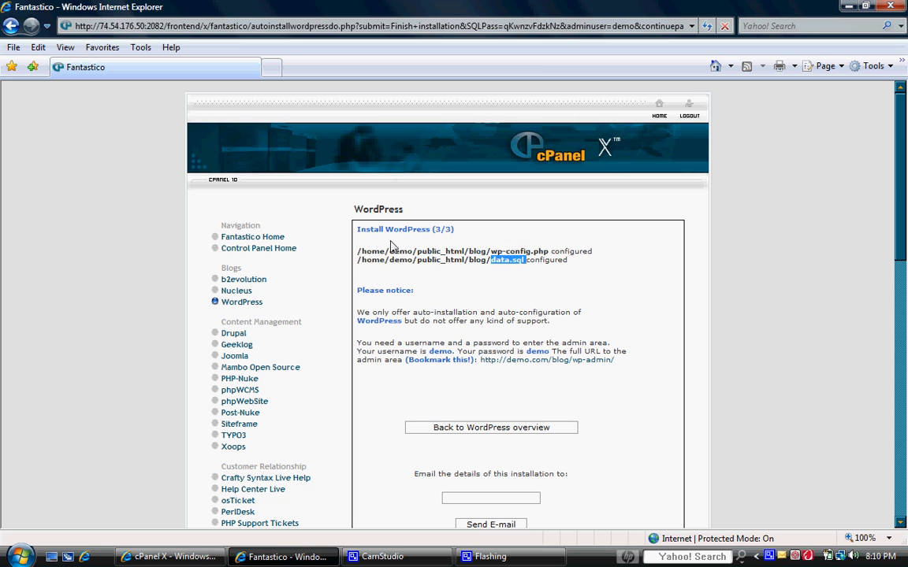
mouse_move(405, 322)
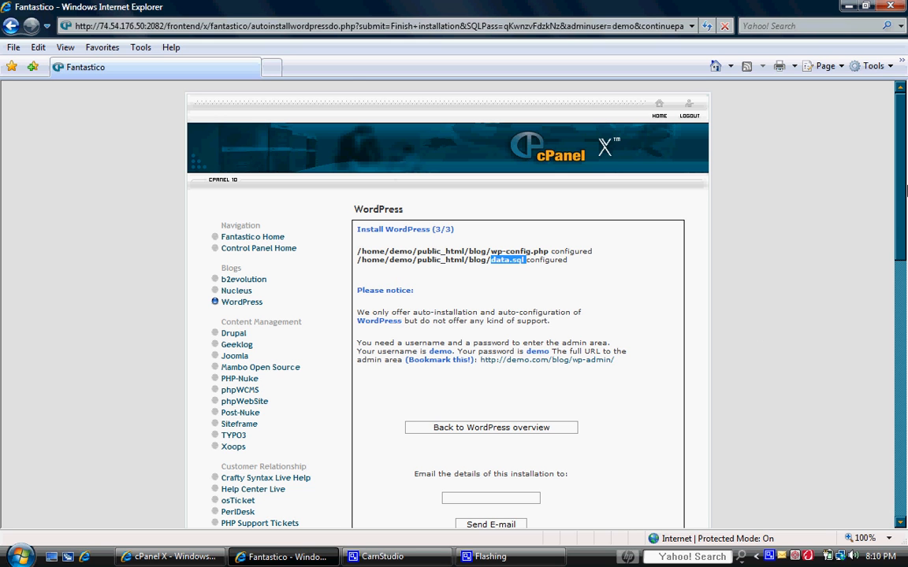
scroll("down", 3)
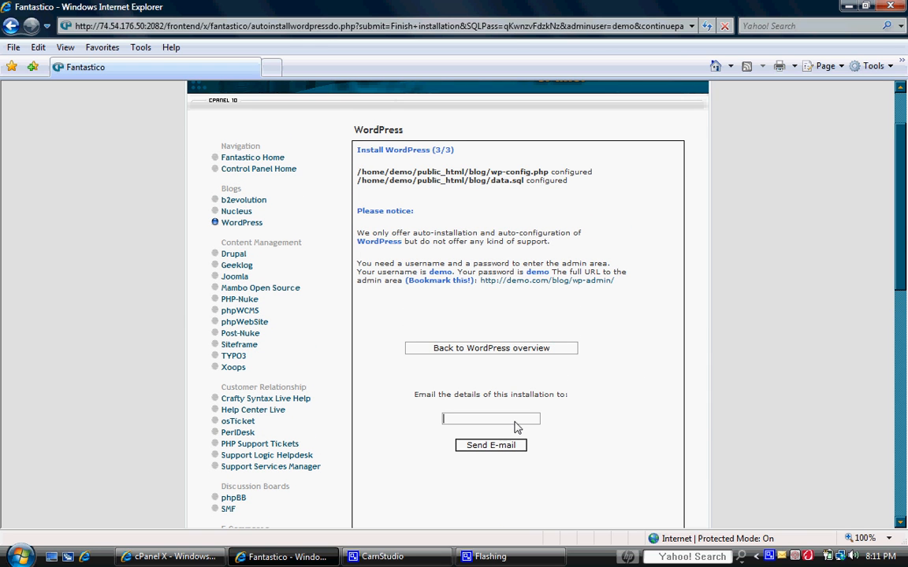
type("dmeo")
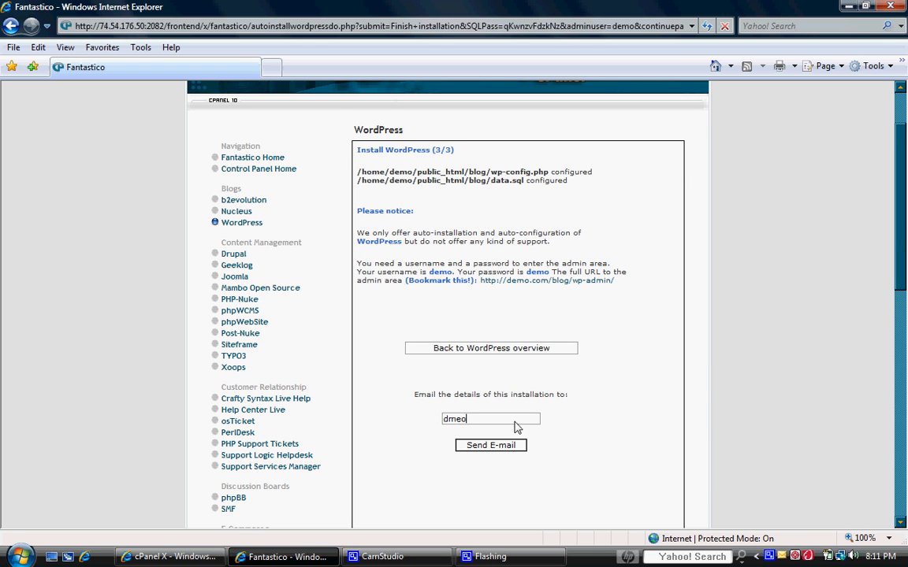
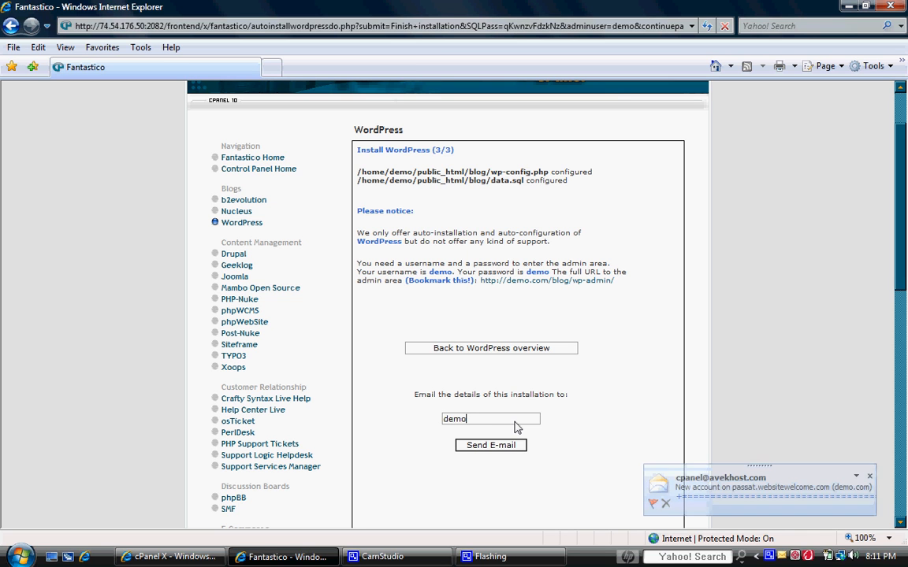
type("@c")
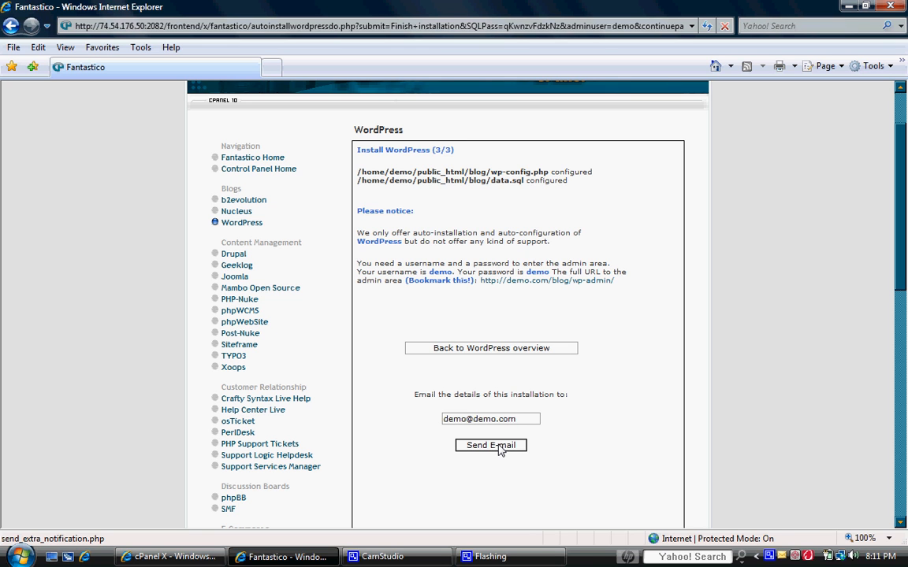
left_click(490, 418)
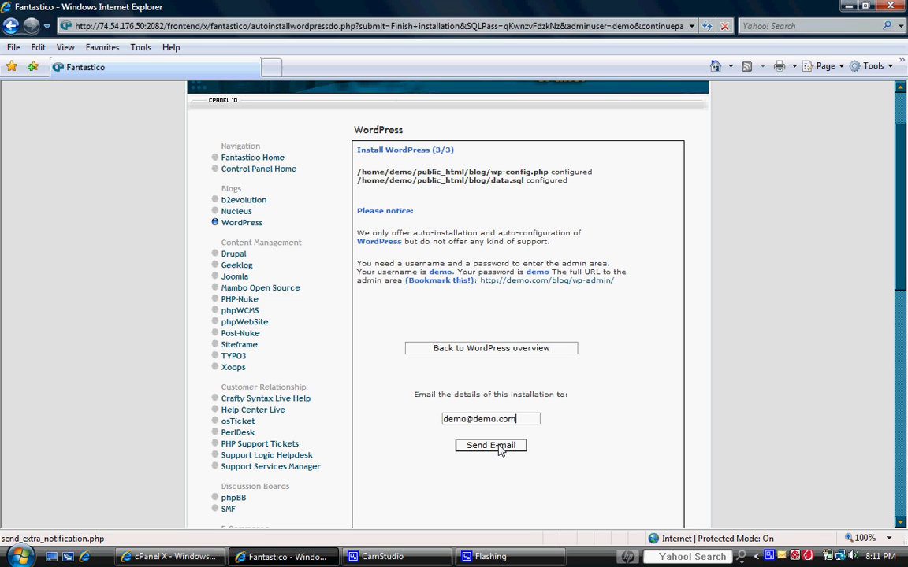
mouse_move(609, 281)
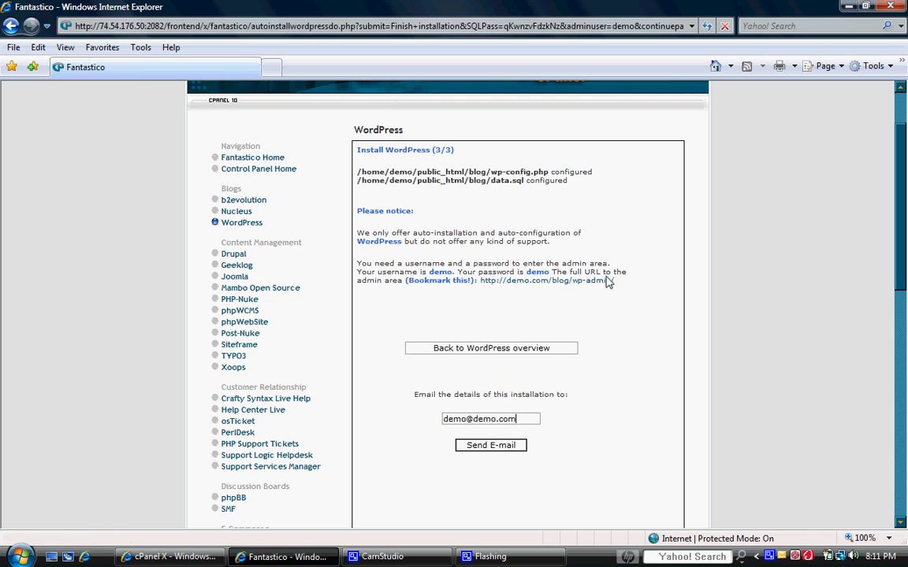
mouse_move(548, 280)
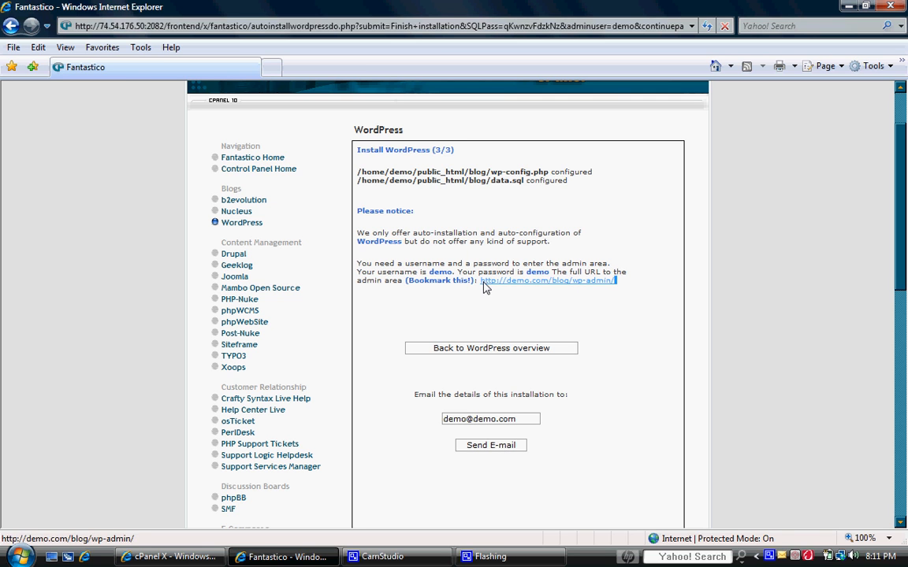
left_click_drag(479, 280, 617, 280)
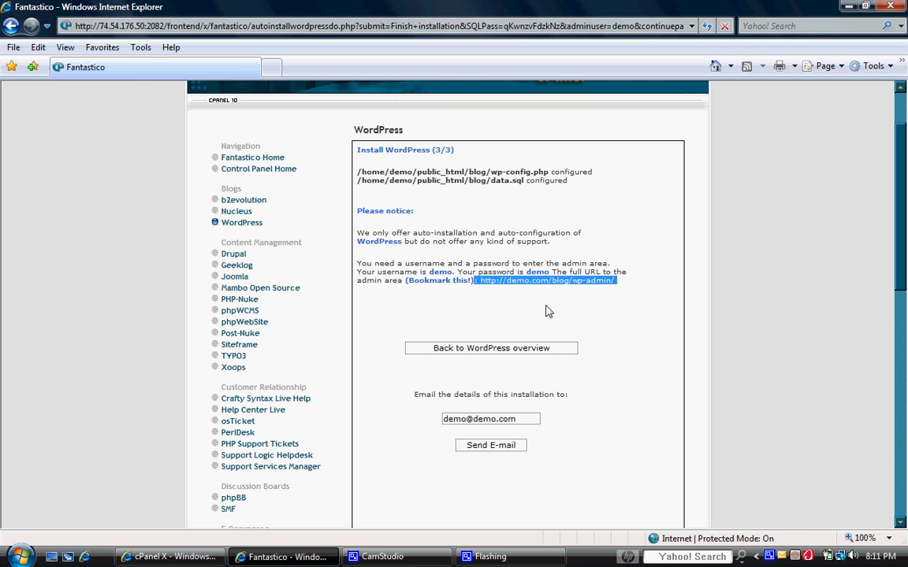
mouse_move(532, 293)
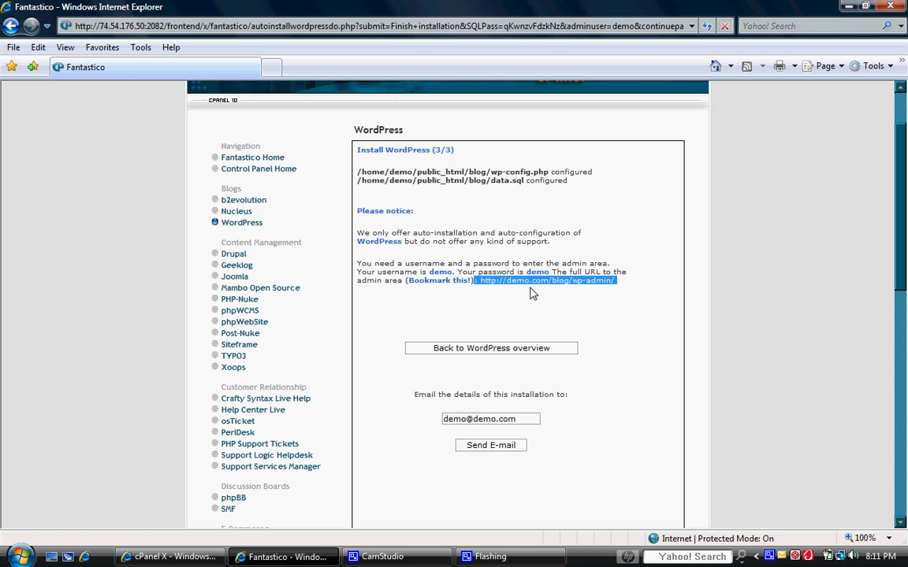
mouse_move(522, 309)
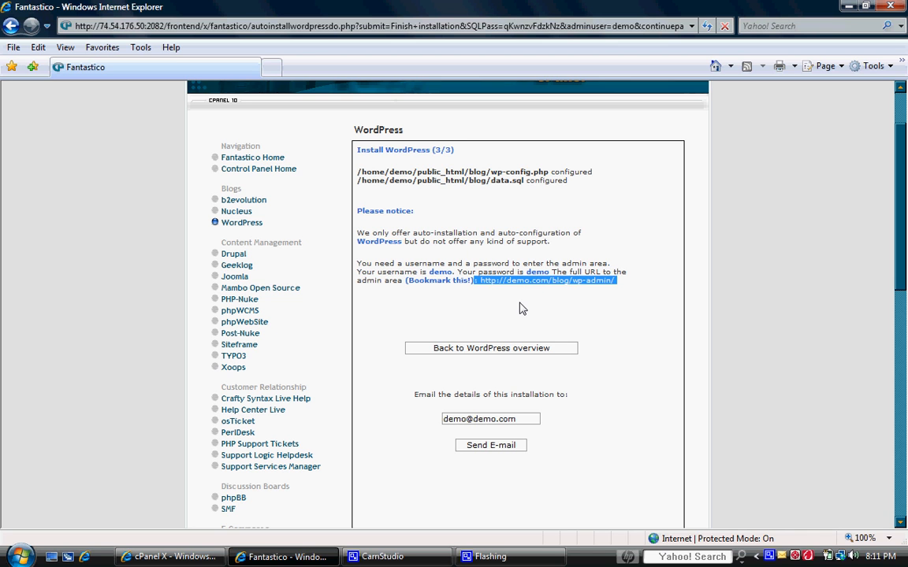
mouse_move(551, 301)
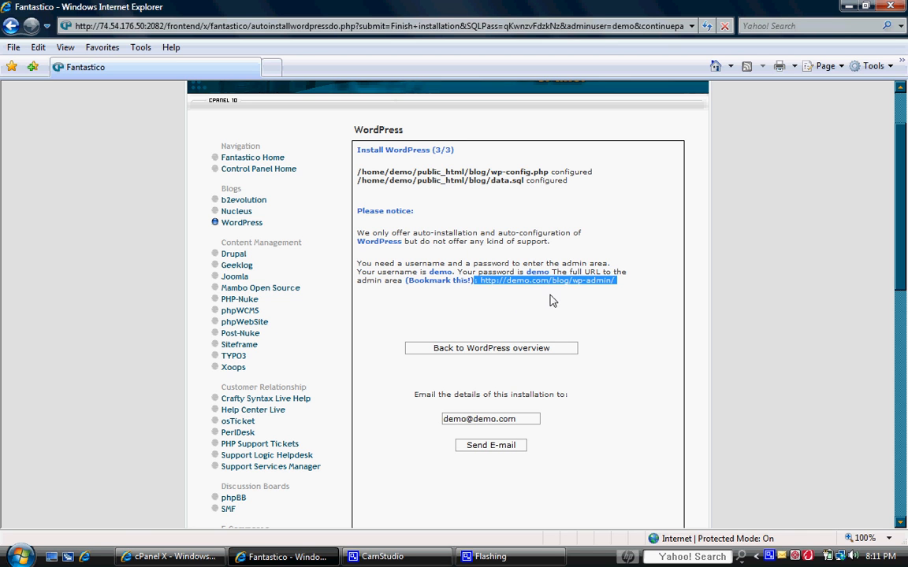
mouse_move(575, 322)
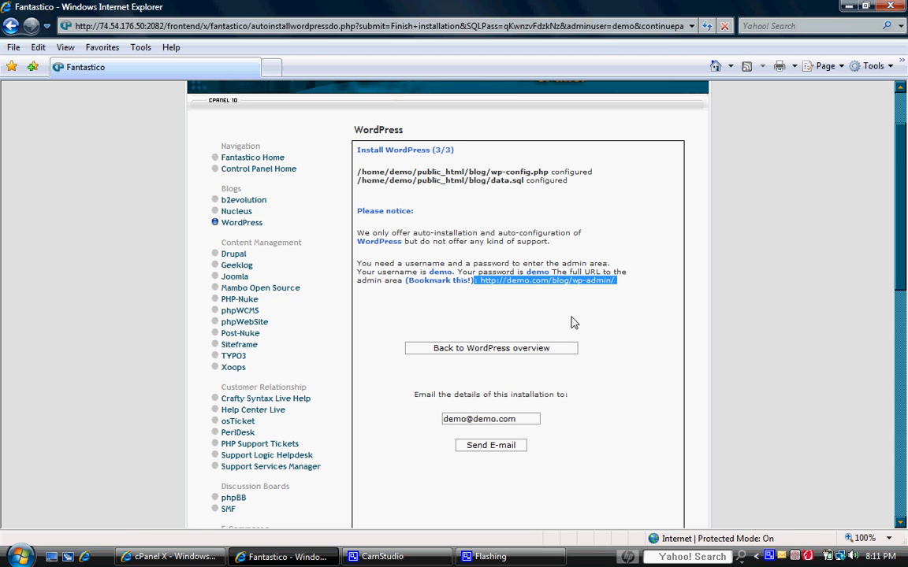
mouse_move(573, 293)
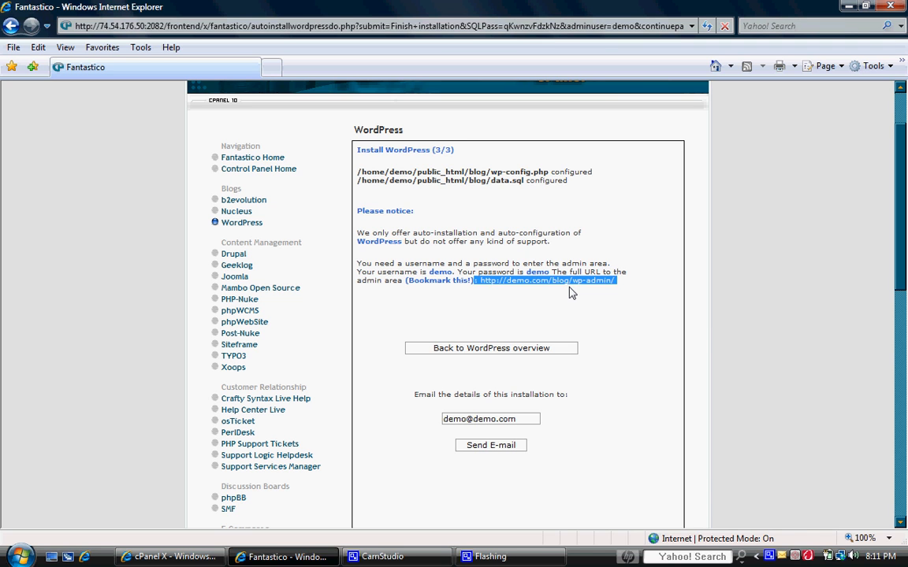